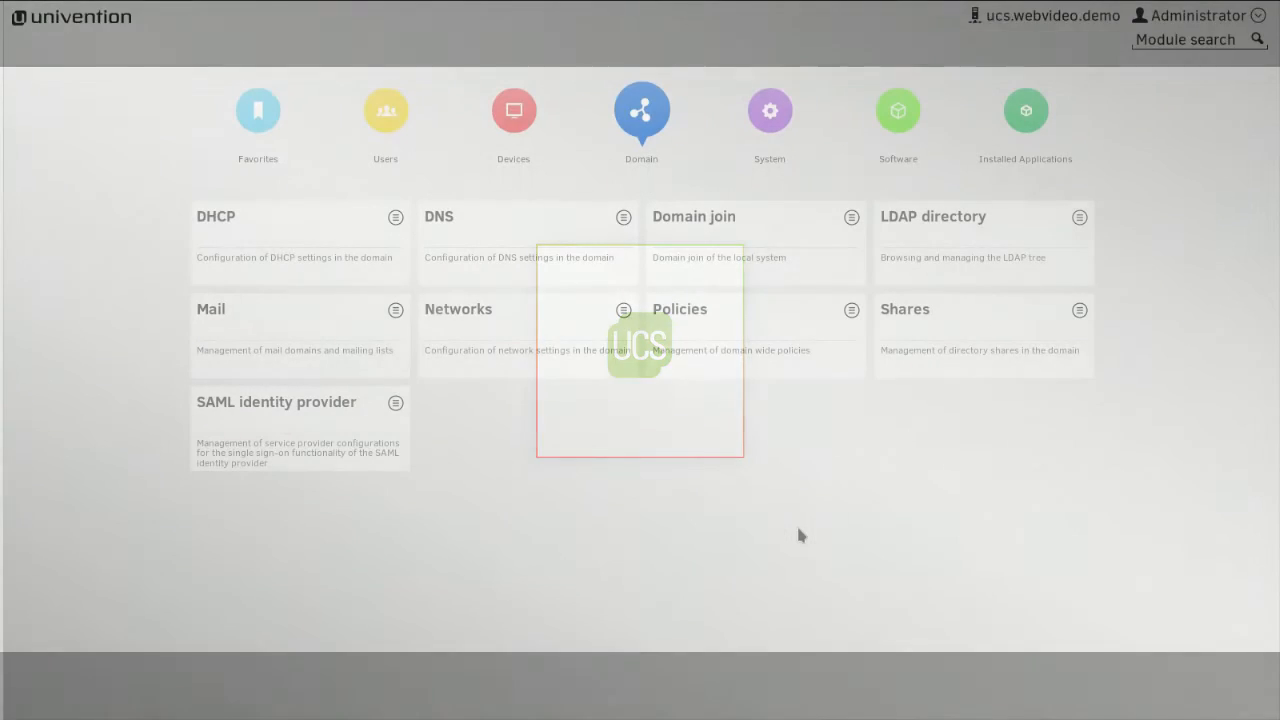
Step: Go from the UMC overview to the Shares module, currently listing no shares
{"action": "left_click", "coordinate": [258, 120]}
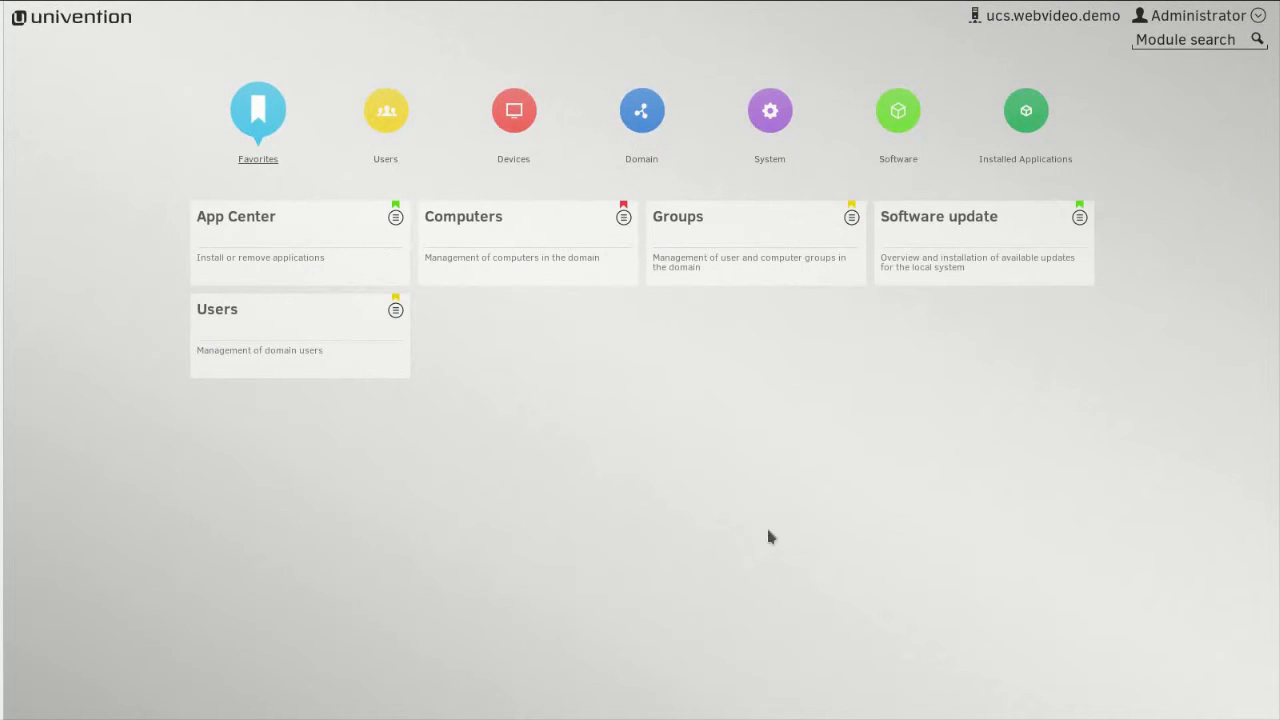
{"action": "mouse_move", "coordinate": [792, 486]}
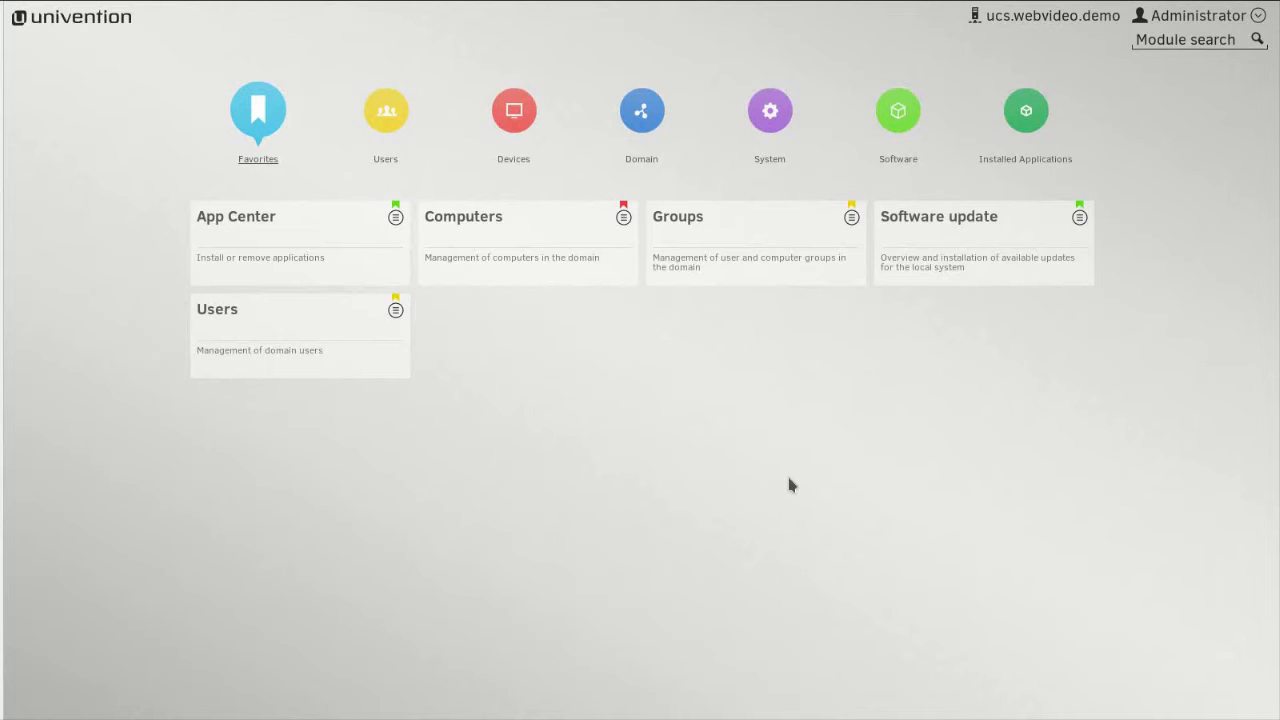
{"action": "left_click", "coordinate": [640, 110]}
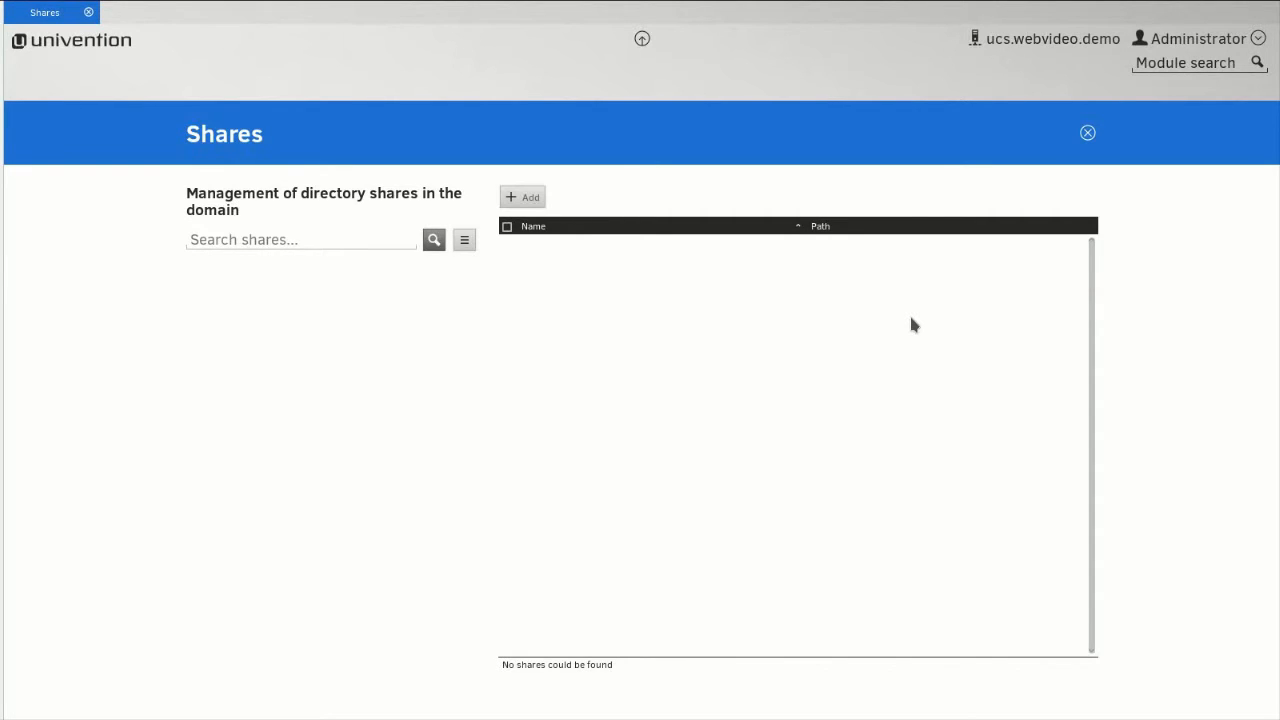
Step: Add a new share in container demo.webvideo:/shares/ucs.webvideo.demo and continue to its settings
{"action": "left_click", "coordinate": [524, 196]}
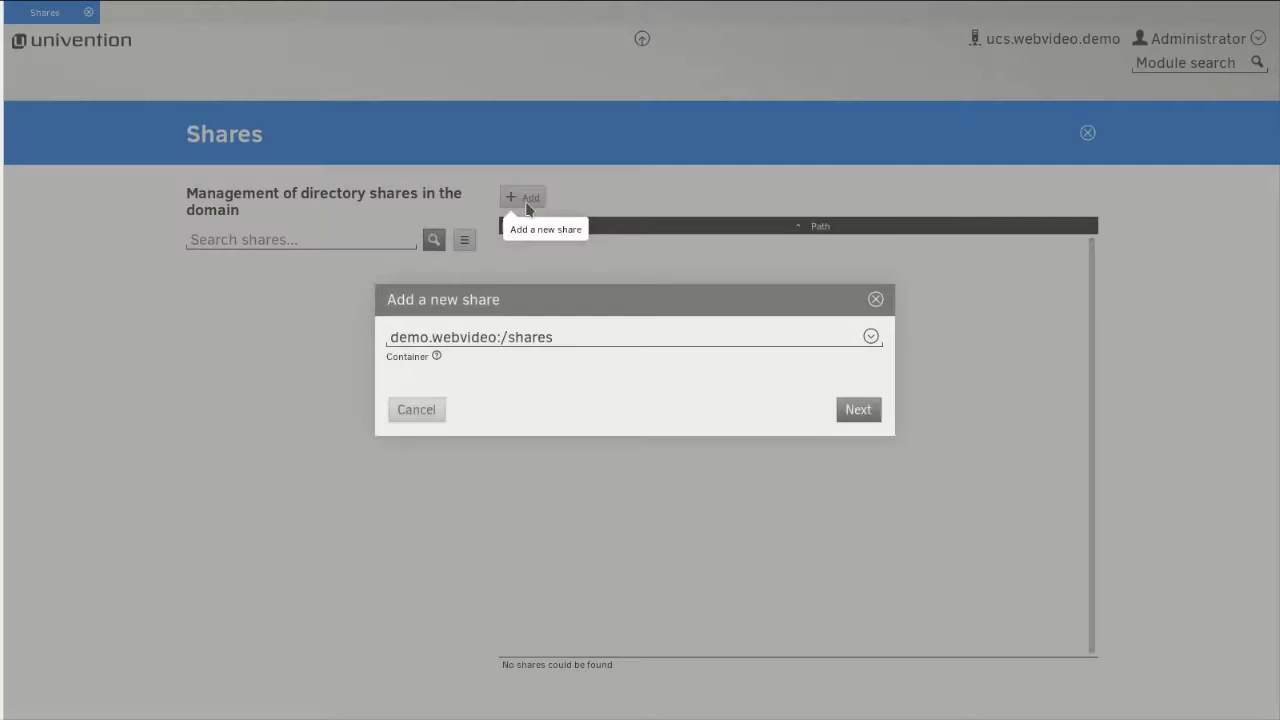
{"action": "mouse_move", "coordinate": [596, 238]}
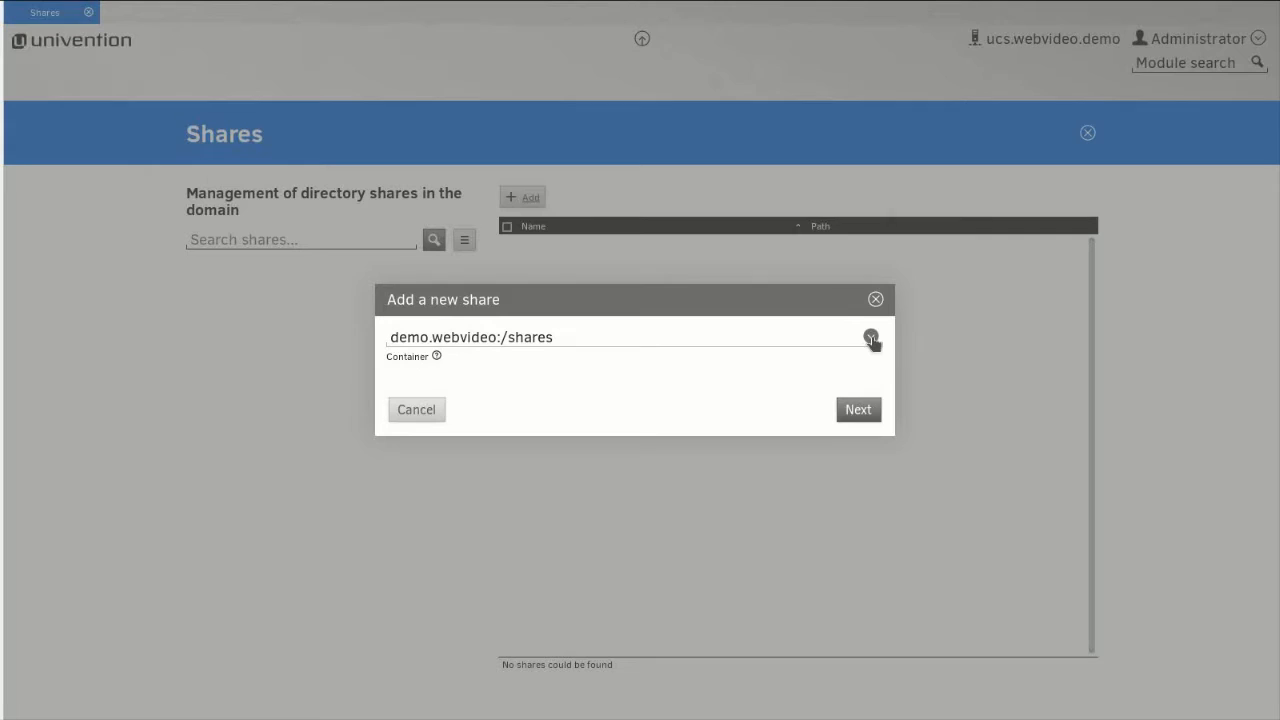
{"action": "left_click", "coordinate": [870, 336]}
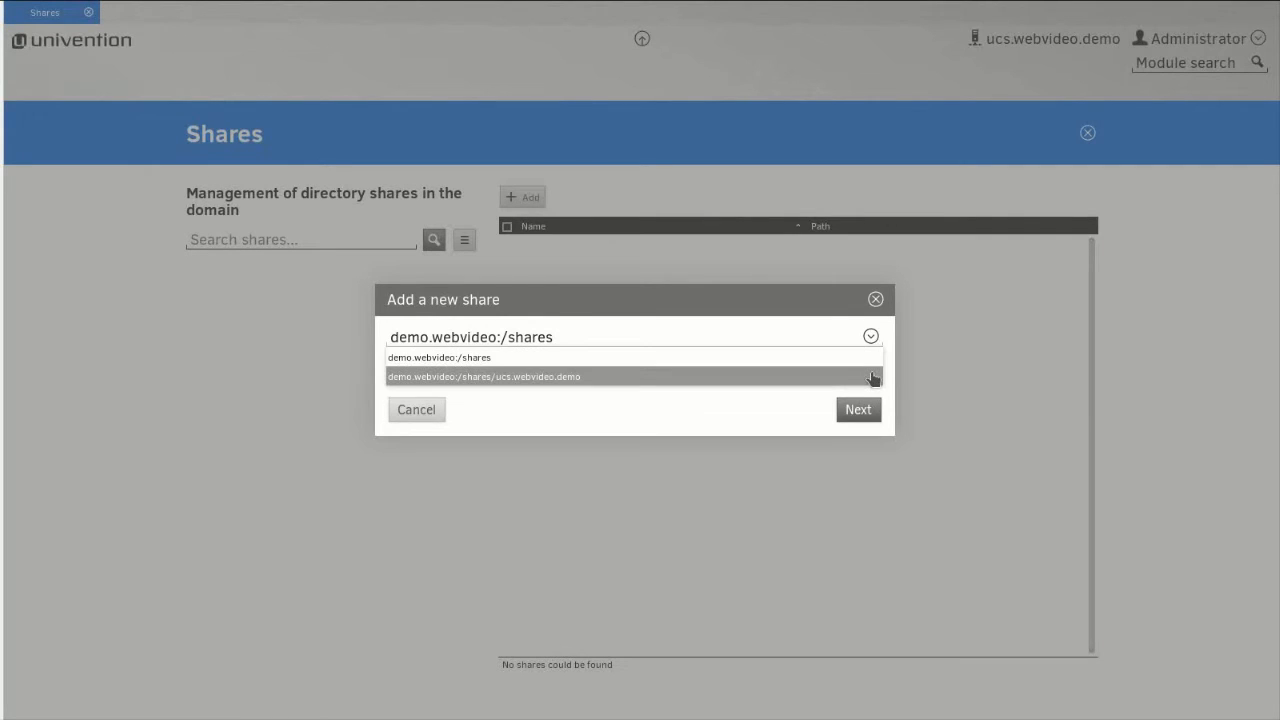
{"action": "left_click", "coordinate": [484, 376]}
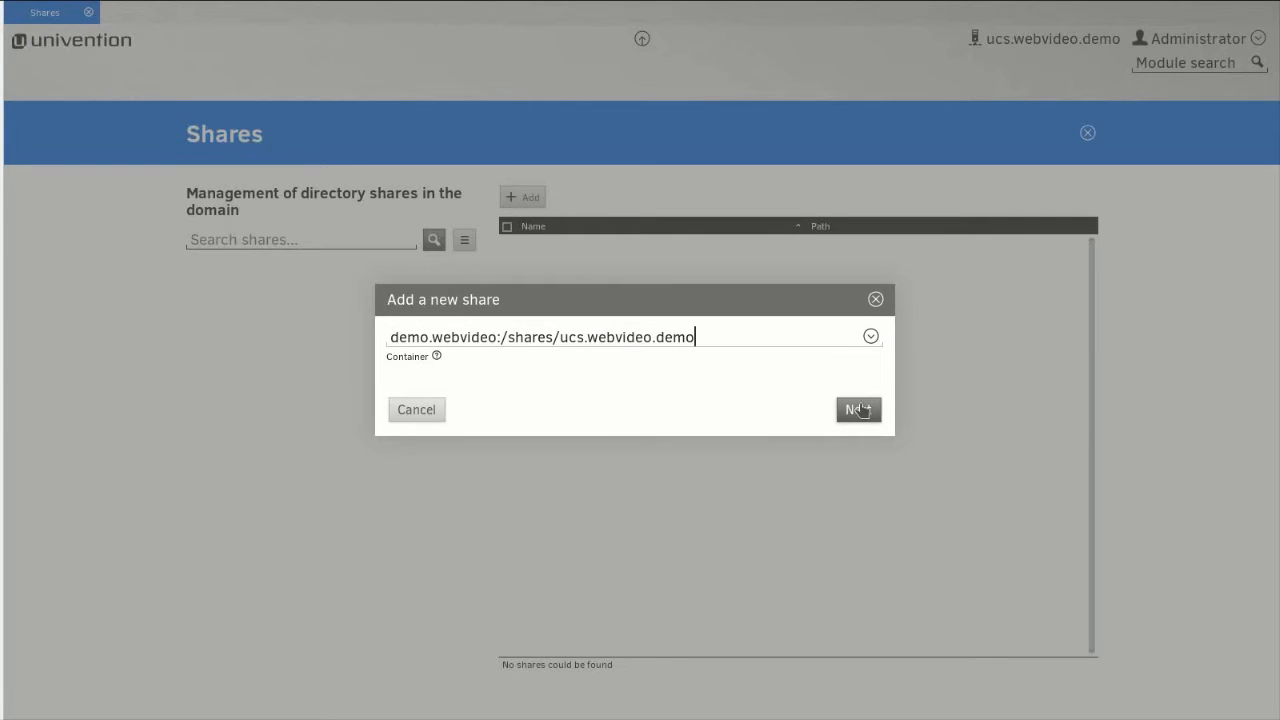
{"action": "left_click", "coordinate": [856, 408]}
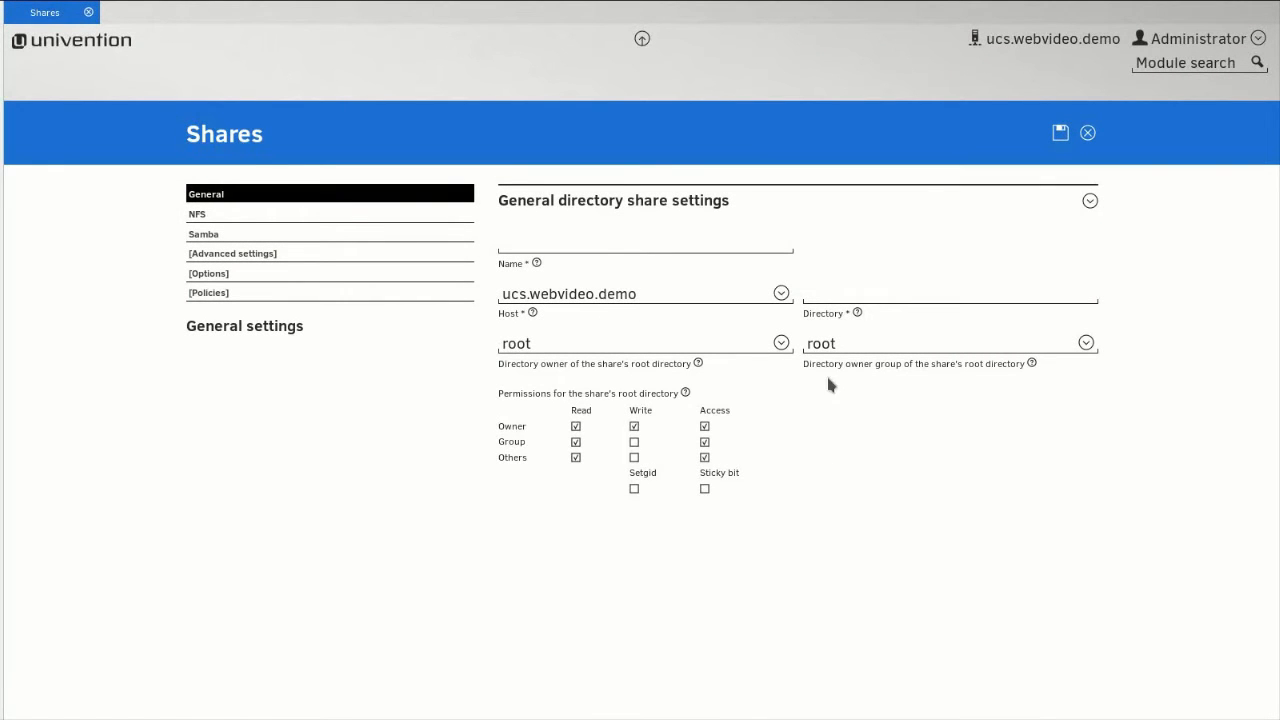
Step: Name the share Feedback at /shares/Feedback with group write allowed and others' read removed
{"action": "left_click", "coordinate": [644, 244]}
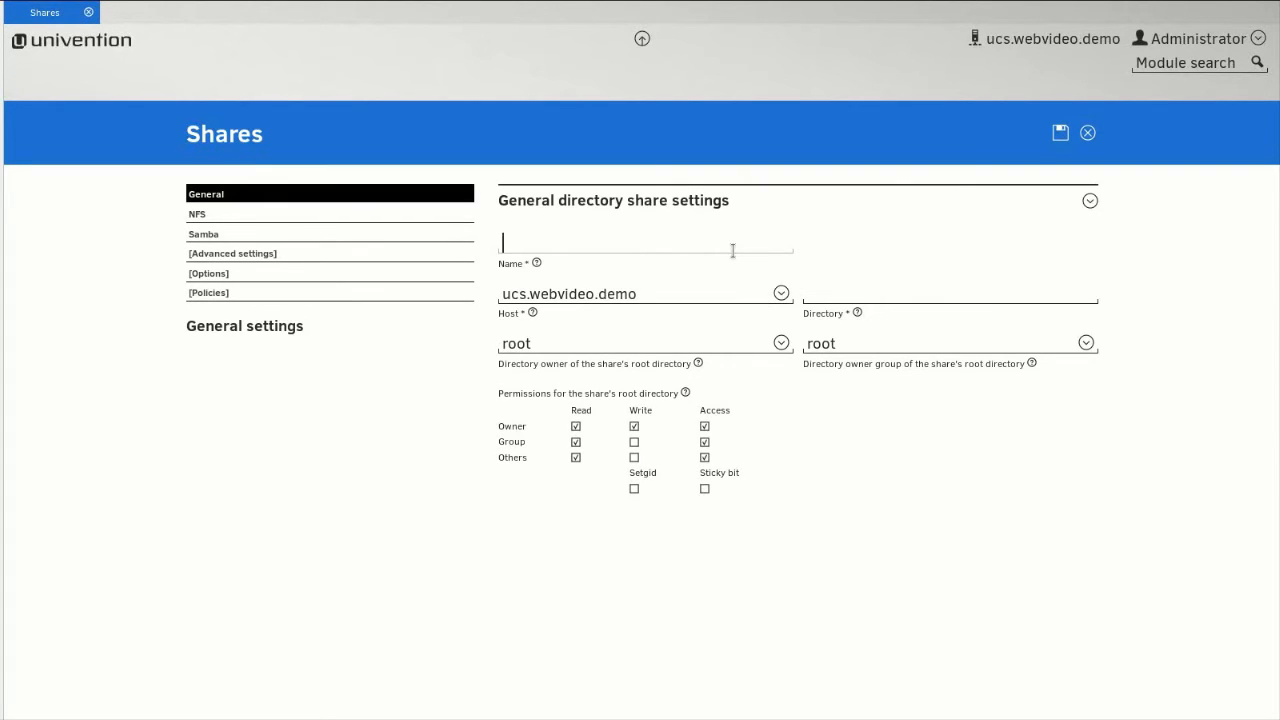
{"action": "type", "text": "Feedback"}
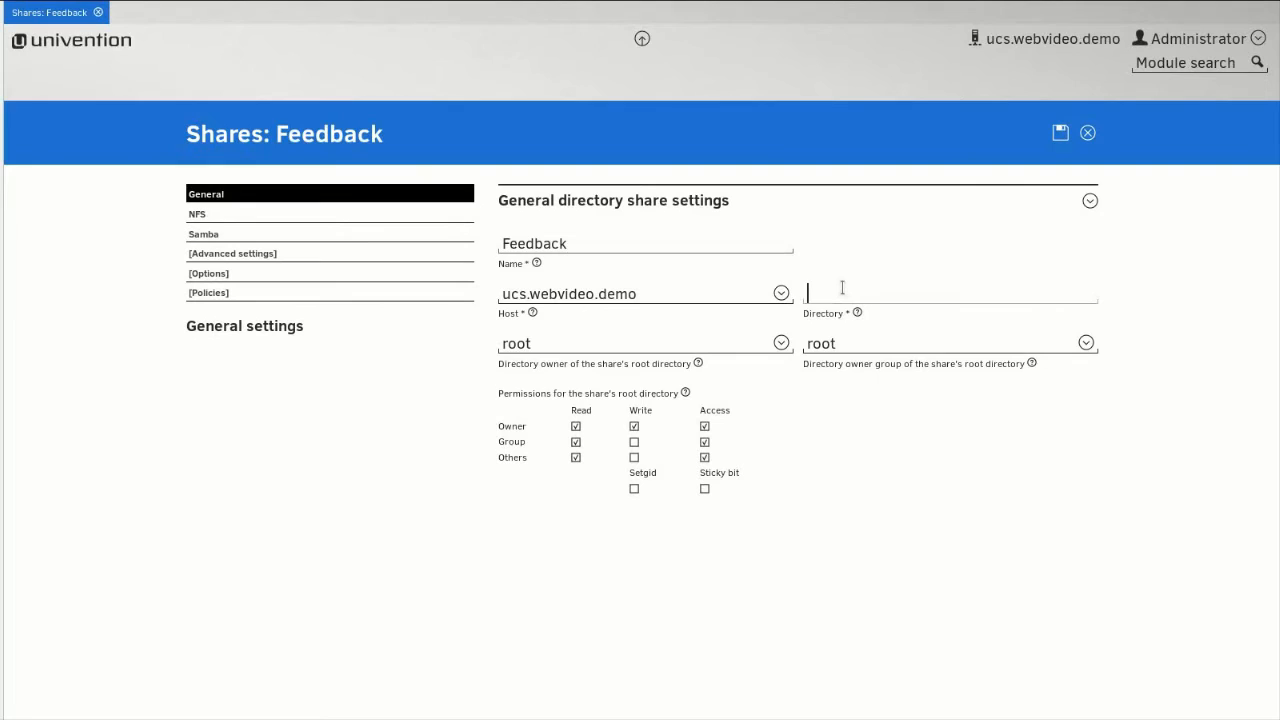
{"action": "type", "text": "/shares/Feedback"}
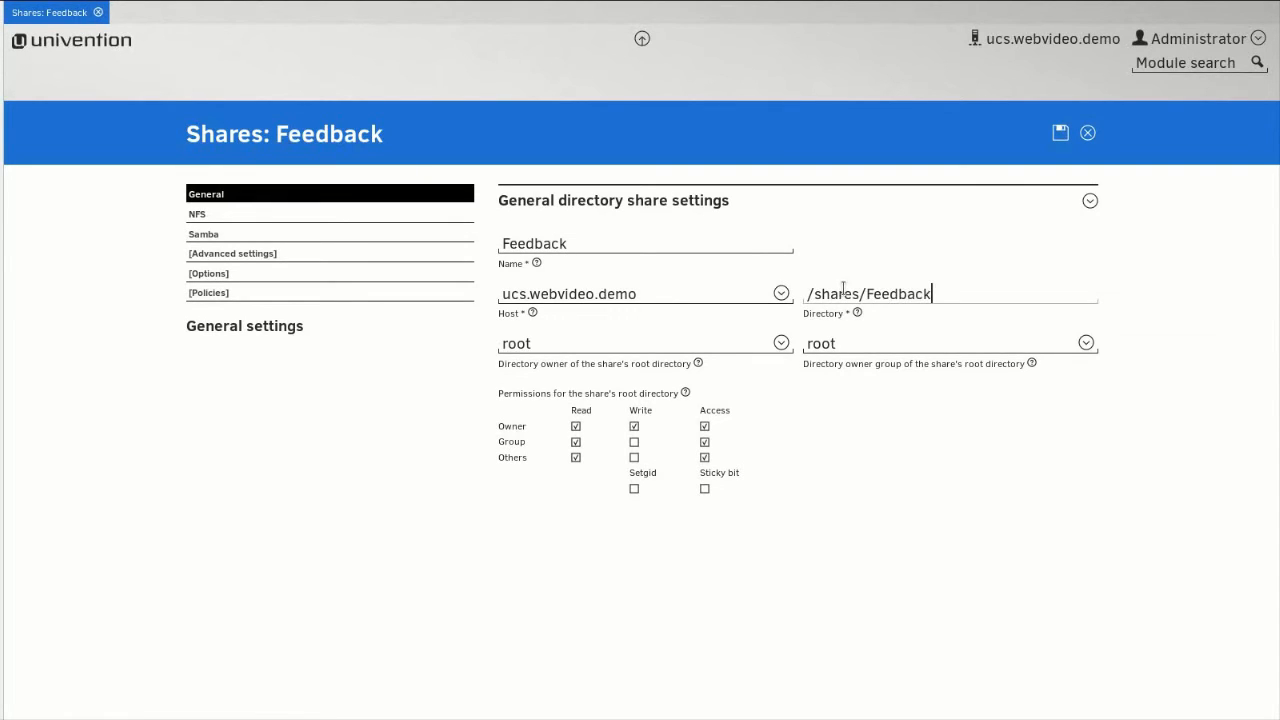
{"action": "mouse_move", "coordinate": [1030, 344]}
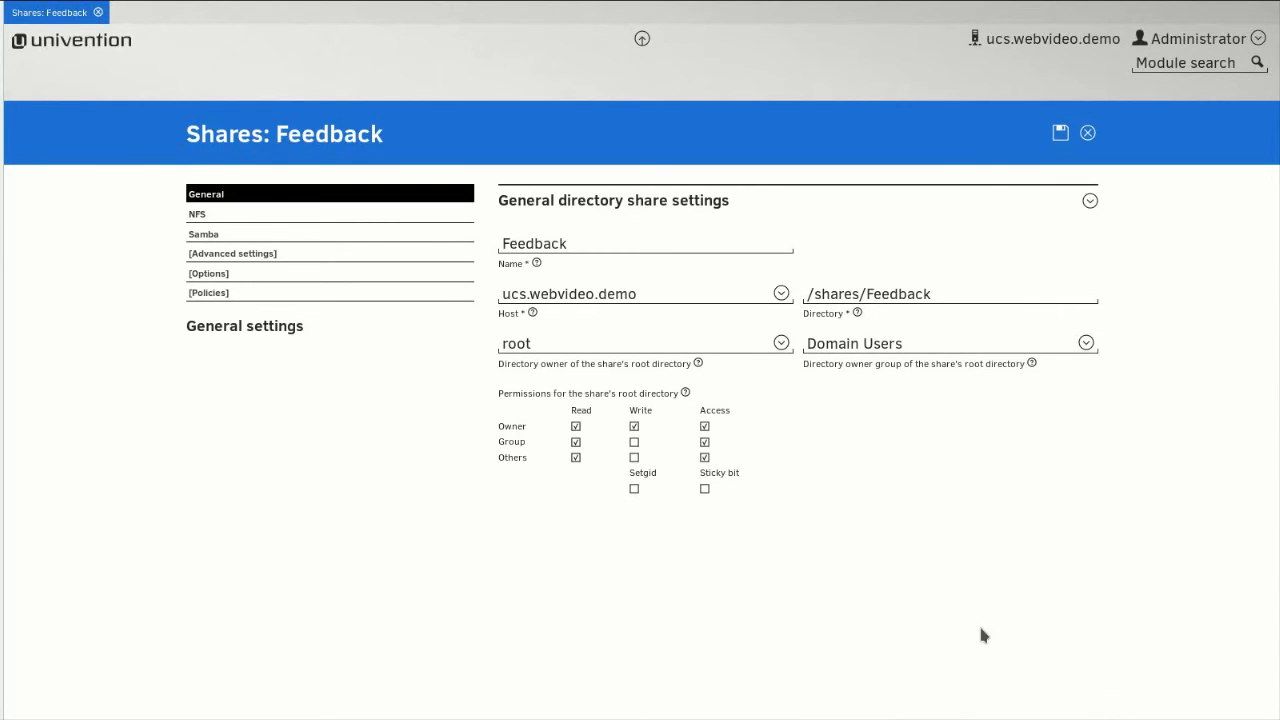
{"action": "left_click", "coordinate": [634, 442]}
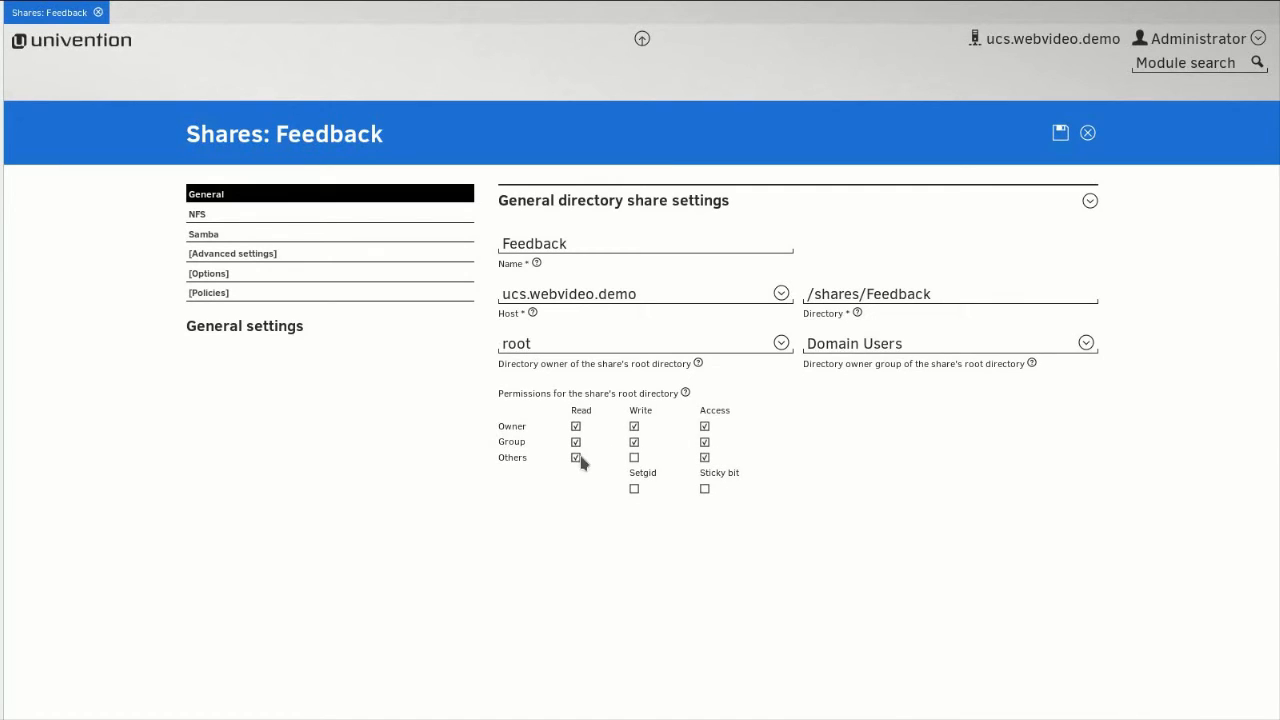
{"action": "left_click", "coordinate": [576, 456]}
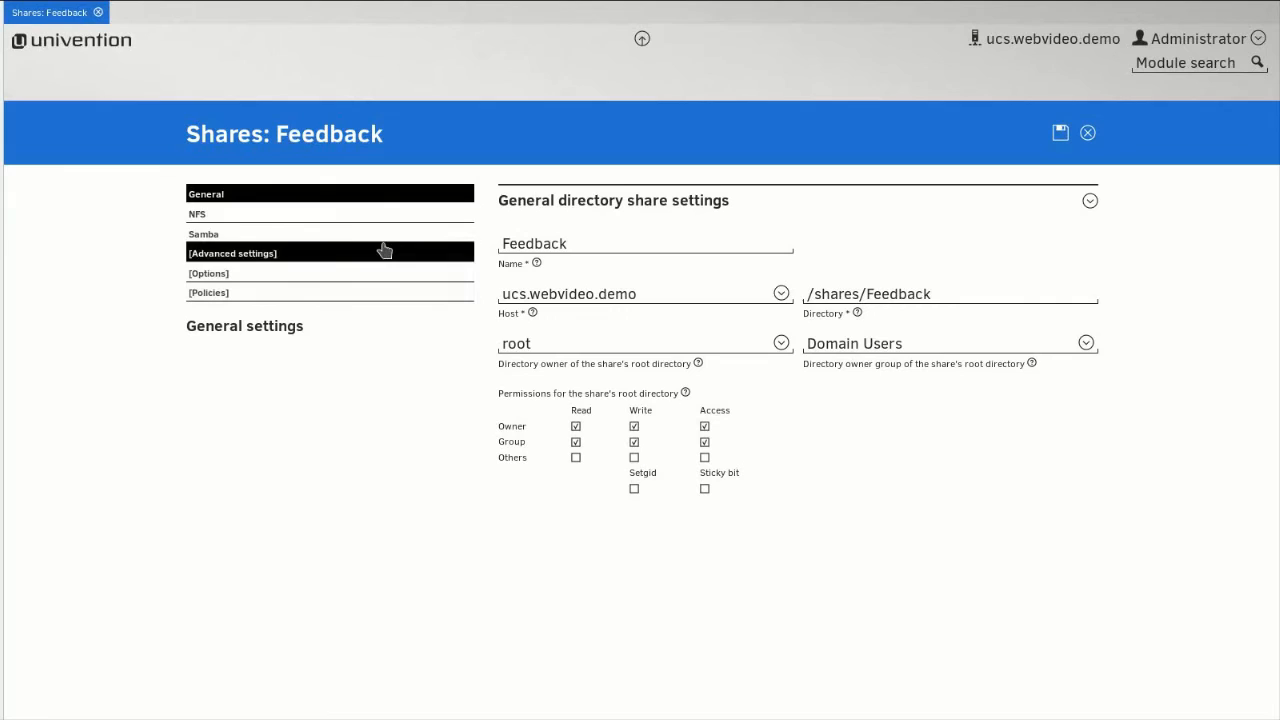
Step: Set the share's Samba Windows name to Feedback_win
{"action": "left_click", "coordinate": [204, 232]}
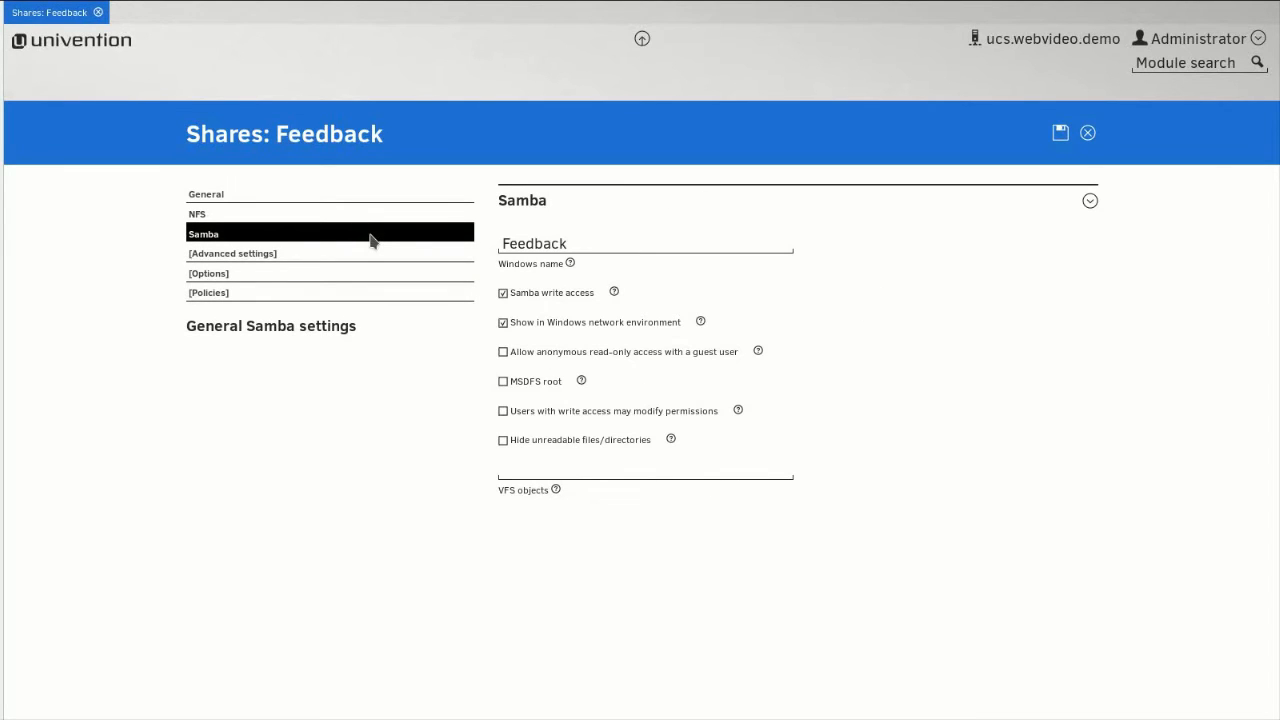
{"action": "left_click", "coordinate": [644, 244]}
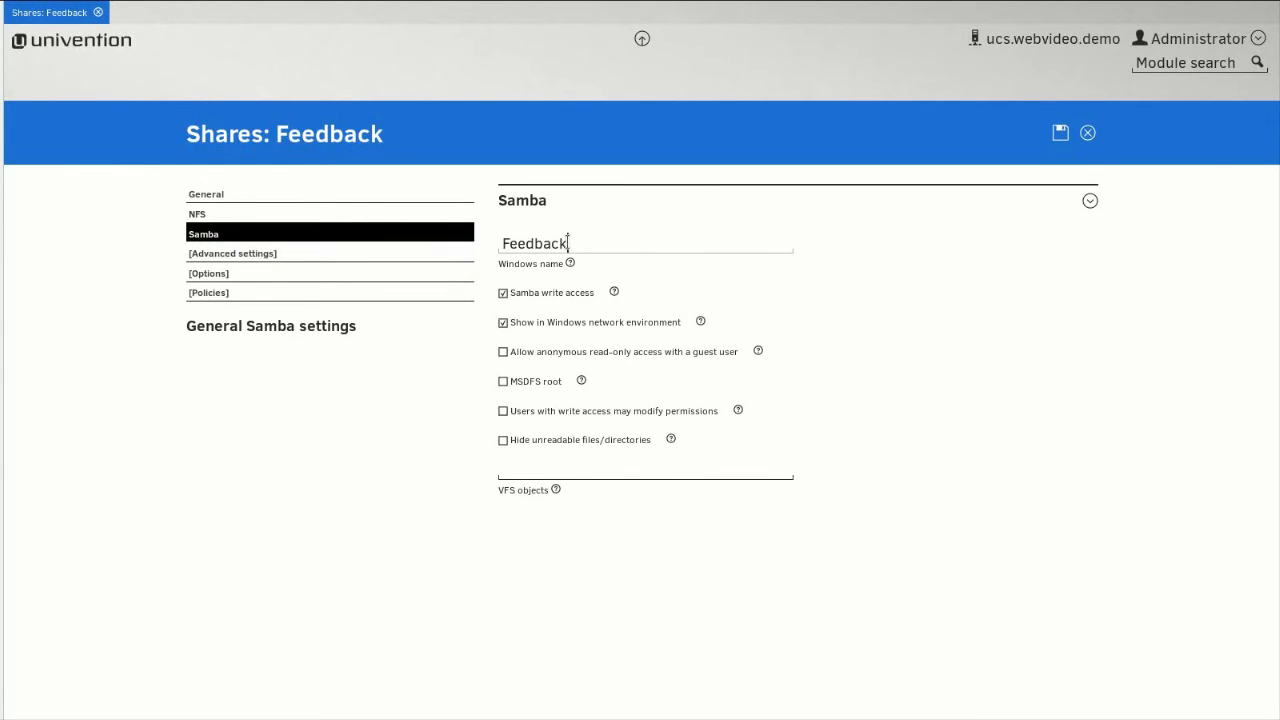
{"action": "mouse_move", "coordinate": [880, 368]}
{"action": "type", "text": "_win"}
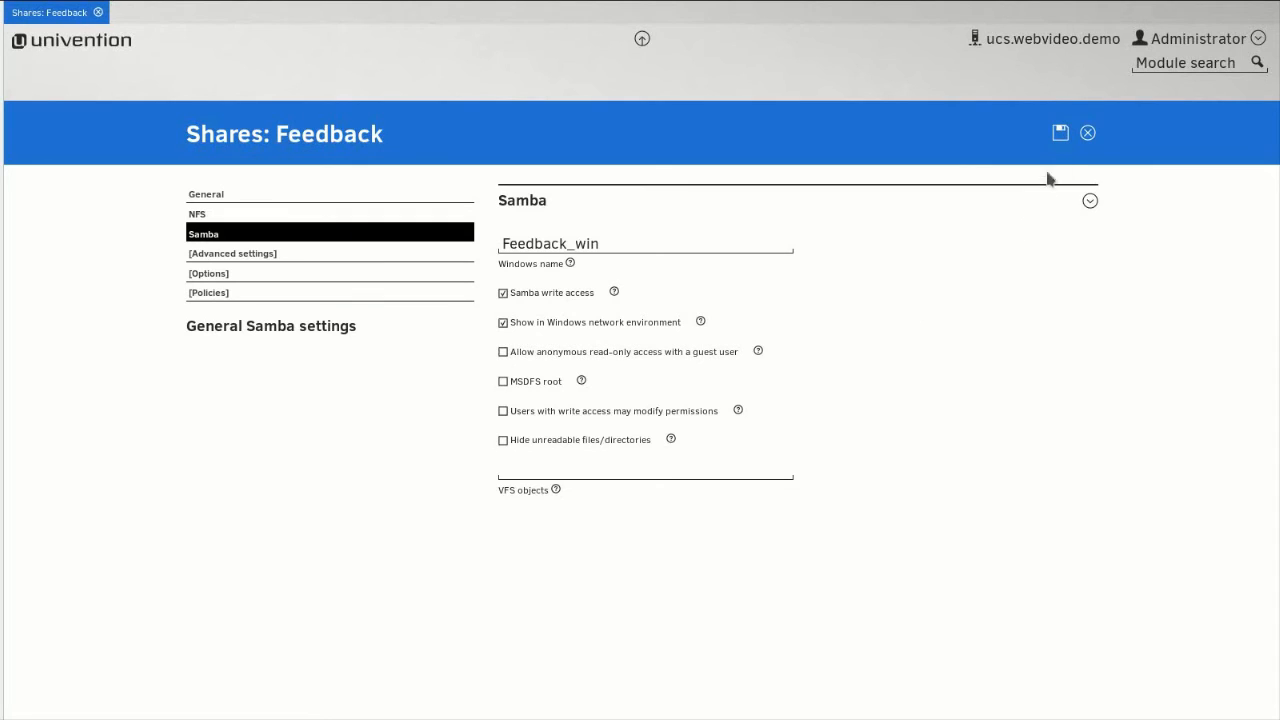
{"action": "mouse_move", "coordinate": [1060, 132]}
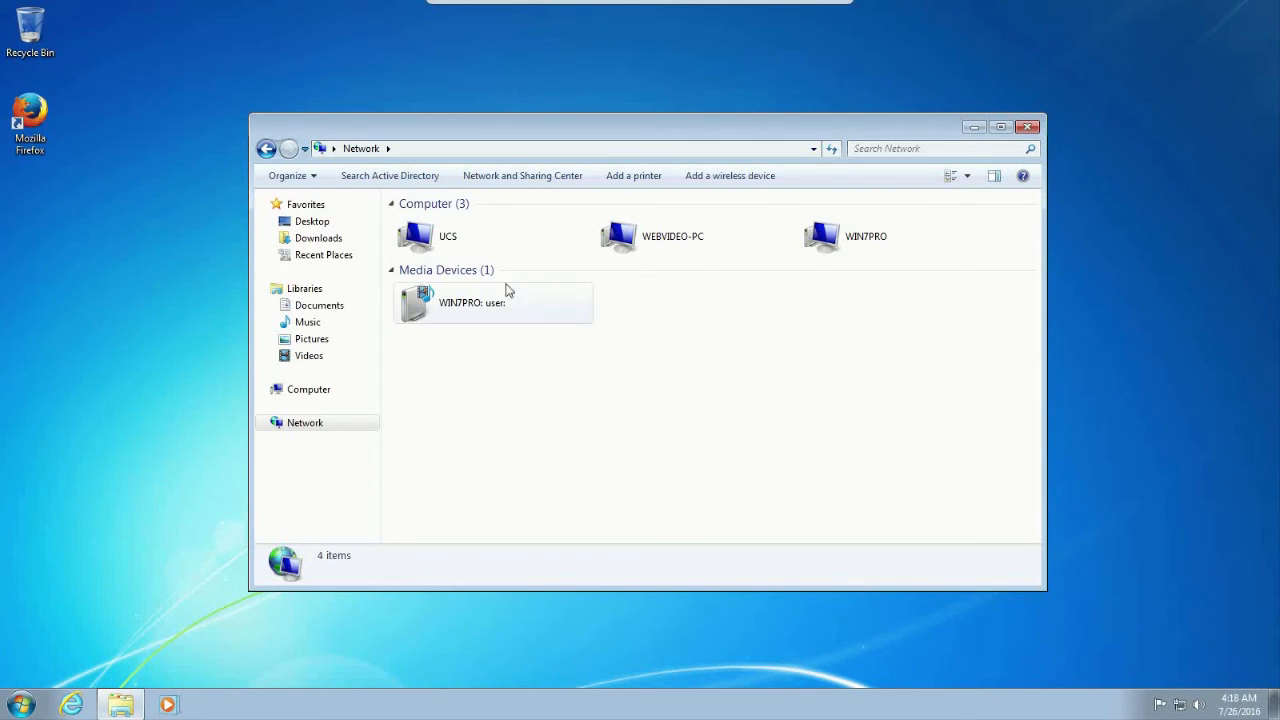
Step: Browse UCS in Network, enter Feedback_win and create a new text document there
{"action": "double_click", "coordinate": [448, 236]}
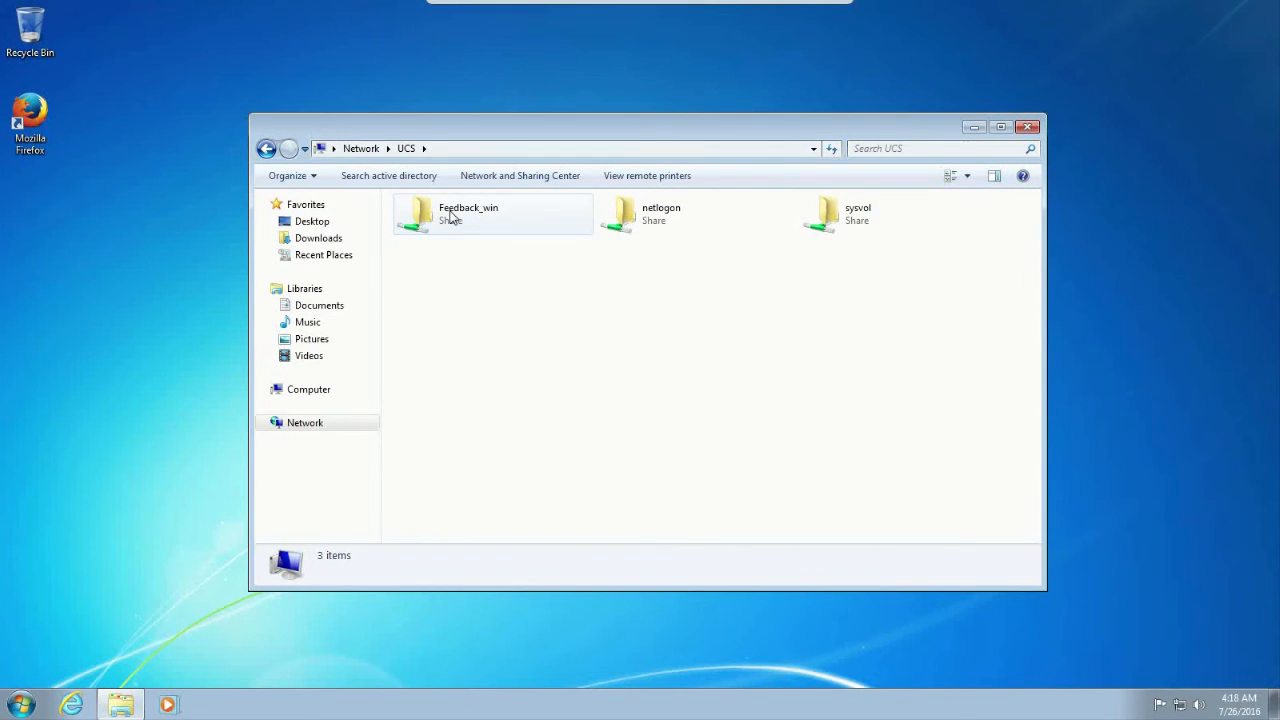
{"action": "double_click", "coordinate": [468, 212]}
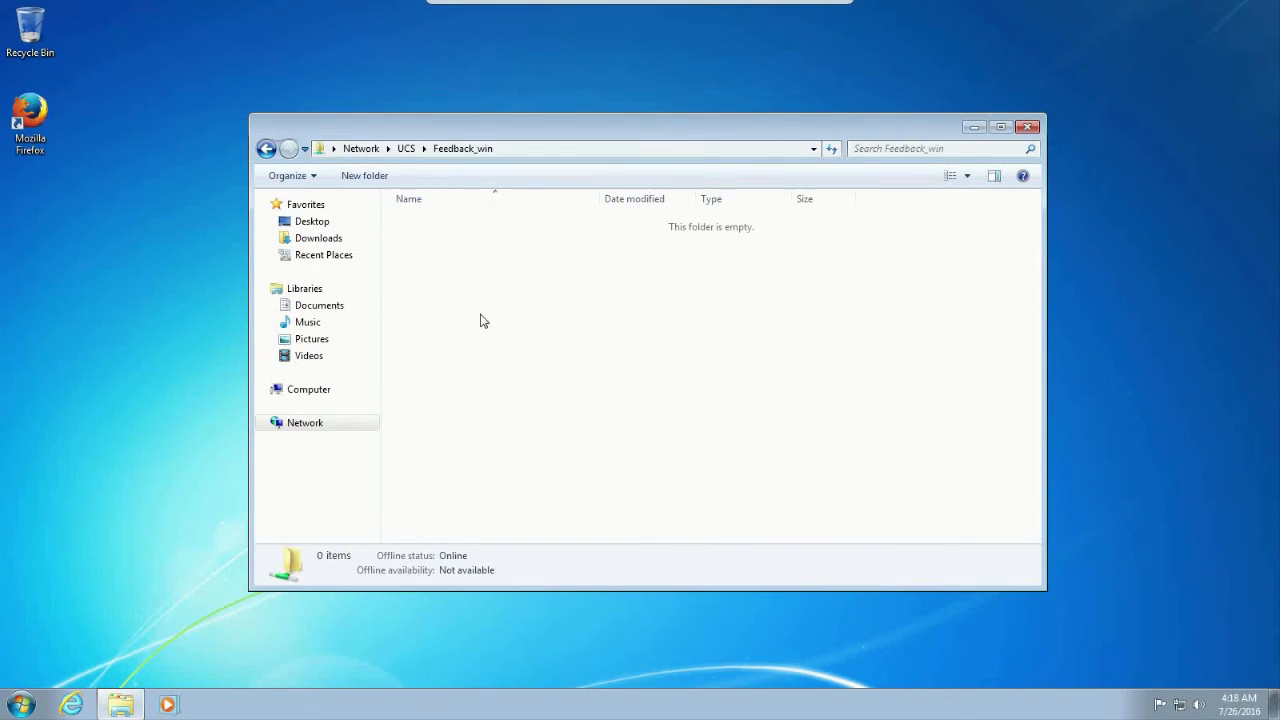
{"action": "right_click", "coordinate": [484, 320]}
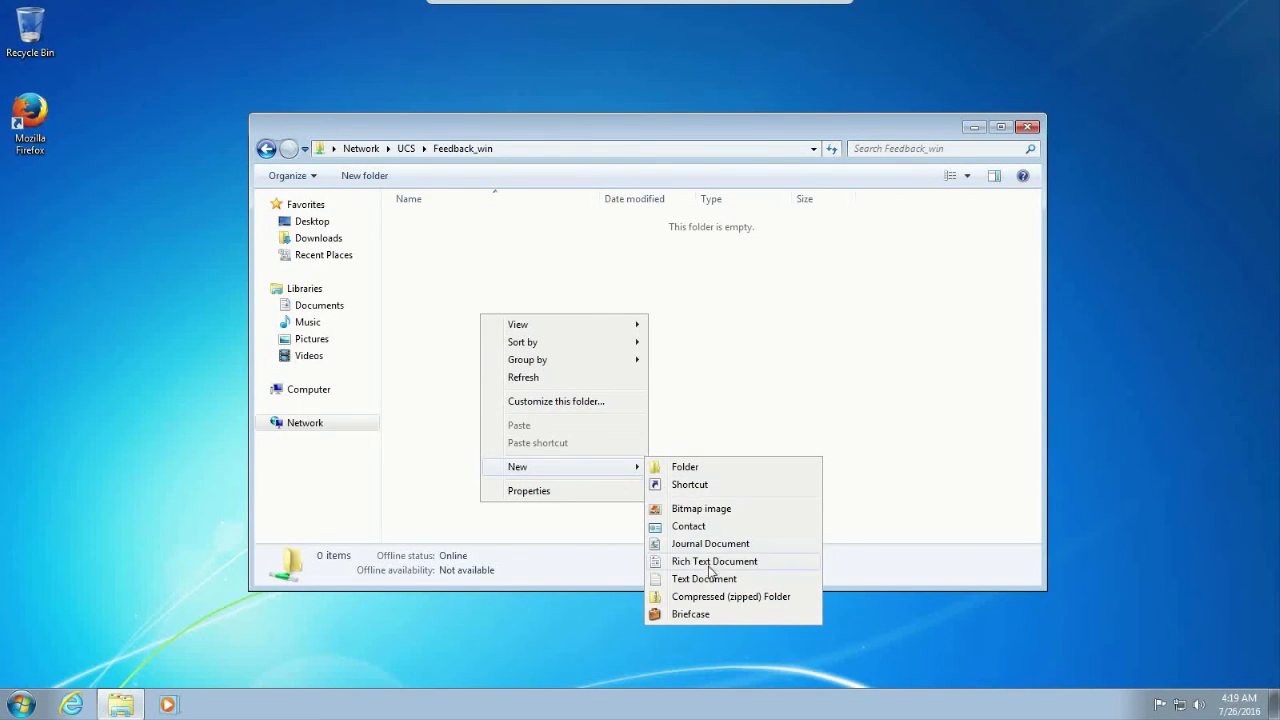
{"action": "left_click", "coordinate": [704, 578]}
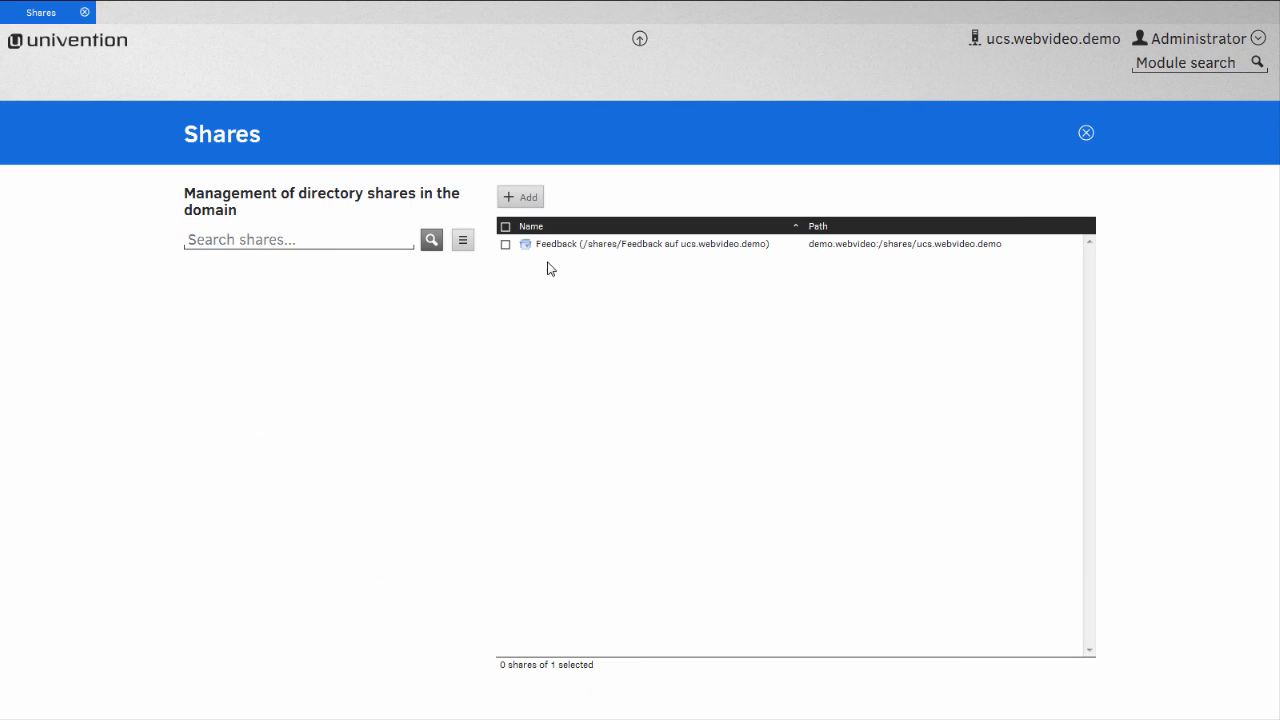
Step: Select the Feedback share and delete it, bringing up the confirmation dialog
{"action": "left_click", "coordinate": [504, 224]}
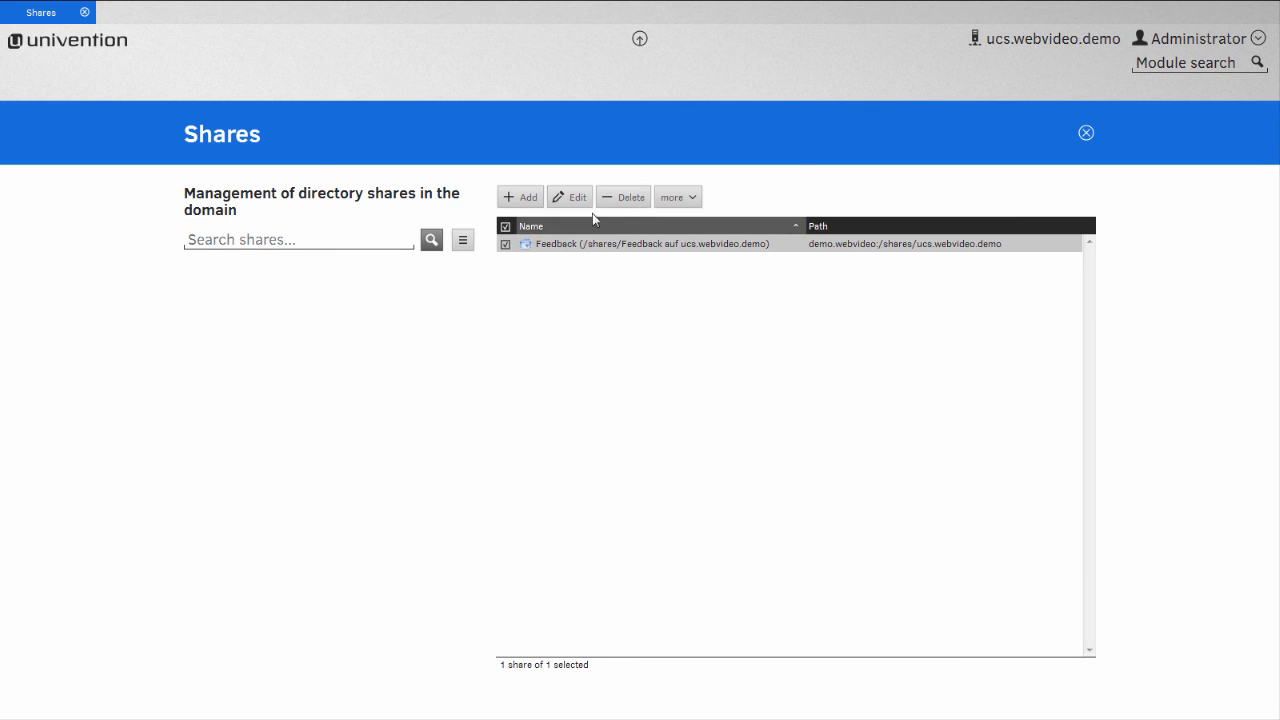
{"action": "mouse_move", "coordinate": [624, 196]}
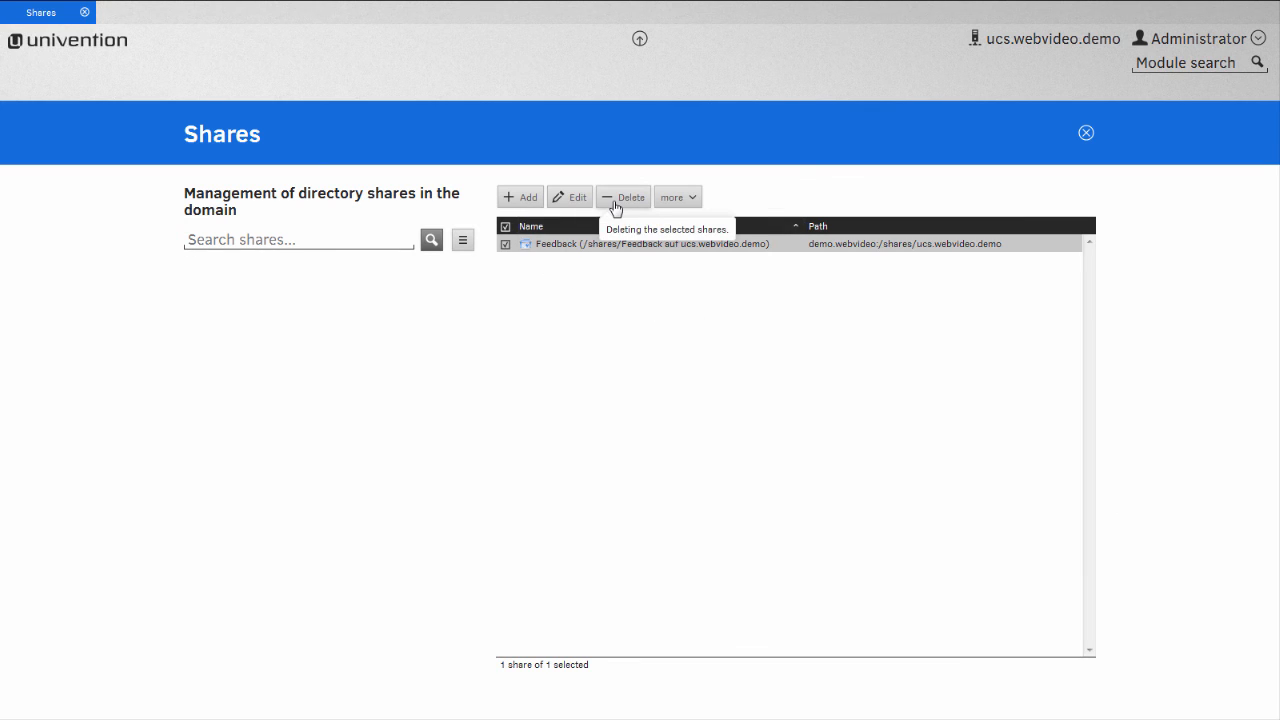
{"action": "left_click", "coordinate": [624, 196]}
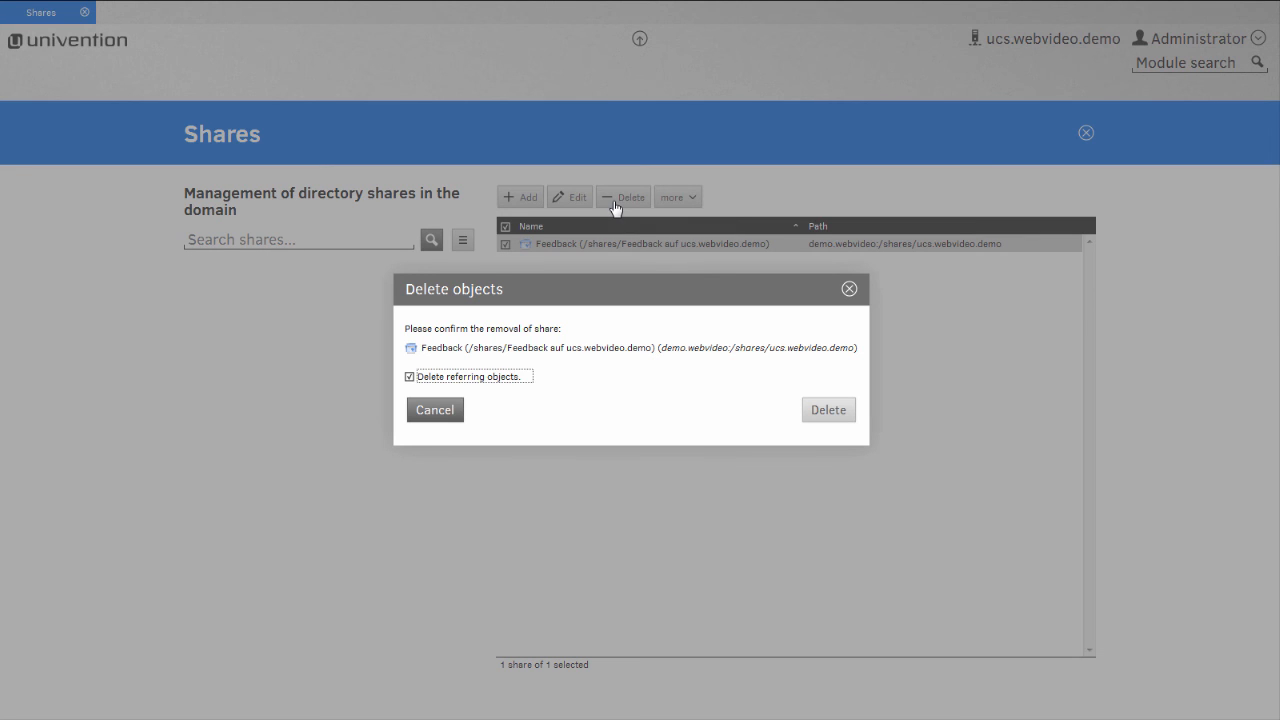